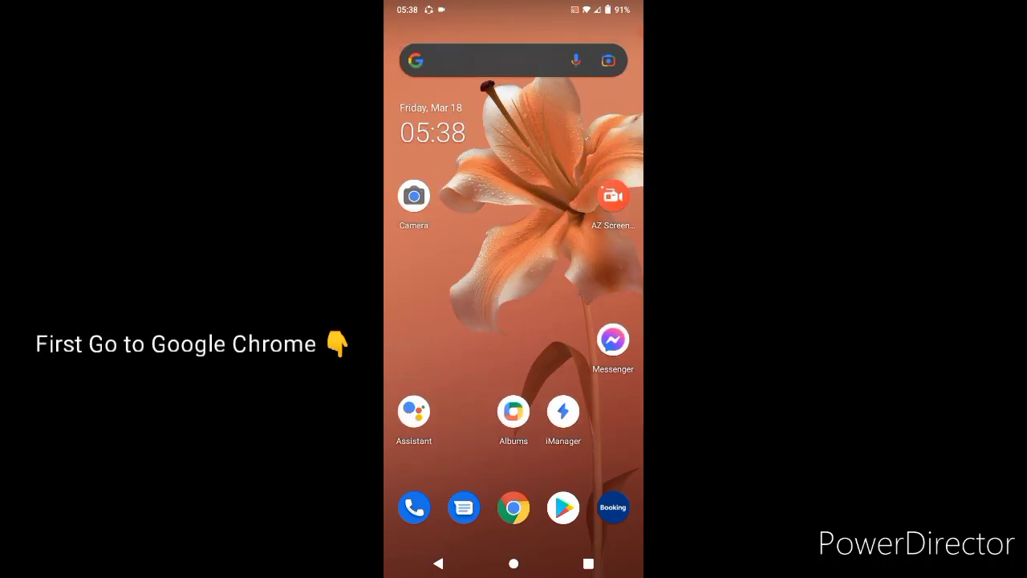
Launch Google Chrome from the home screen dock.
{"action": "left_click", "coordinate": [514, 507]}
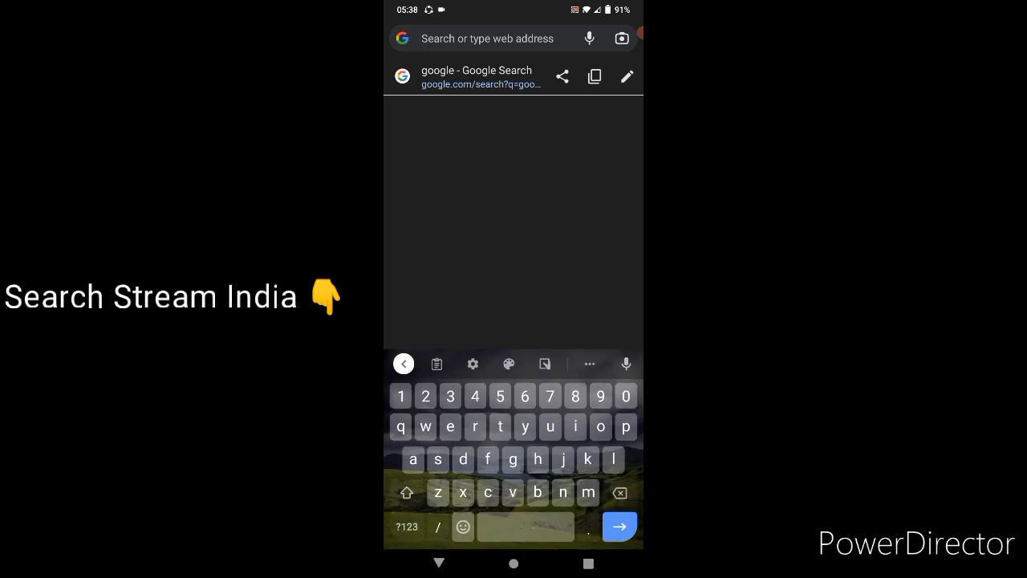
Search Google for 'stream india' from the address bar.
{"action": "type", "text": "stream india"}
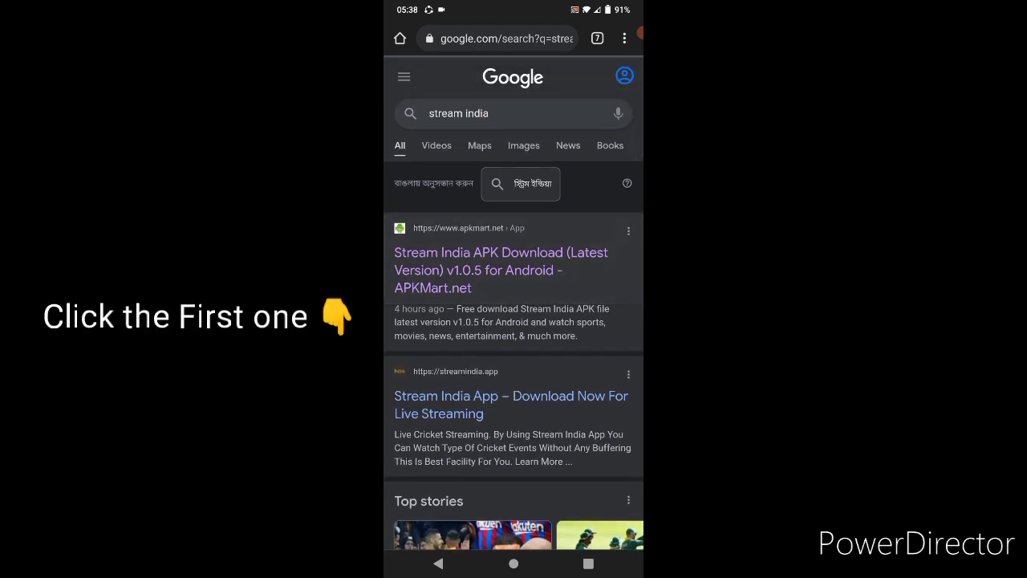
Start the Stream India APK download from the first APKMart search result.
{"action": "left_click", "coordinate": [501, 270]}
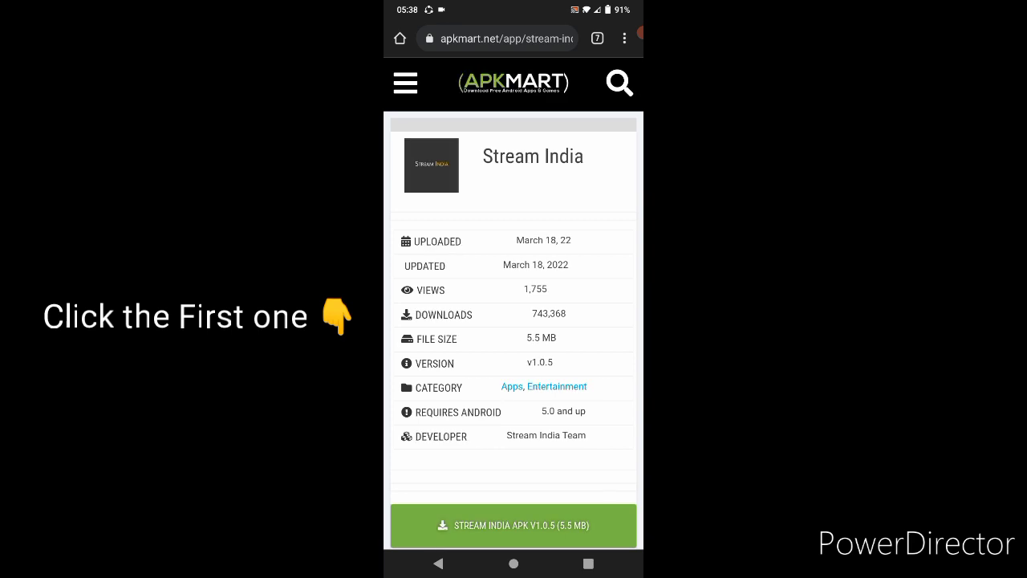
{"action": "scroll", "scroll_direction": "down", "scroll_amount": 3}
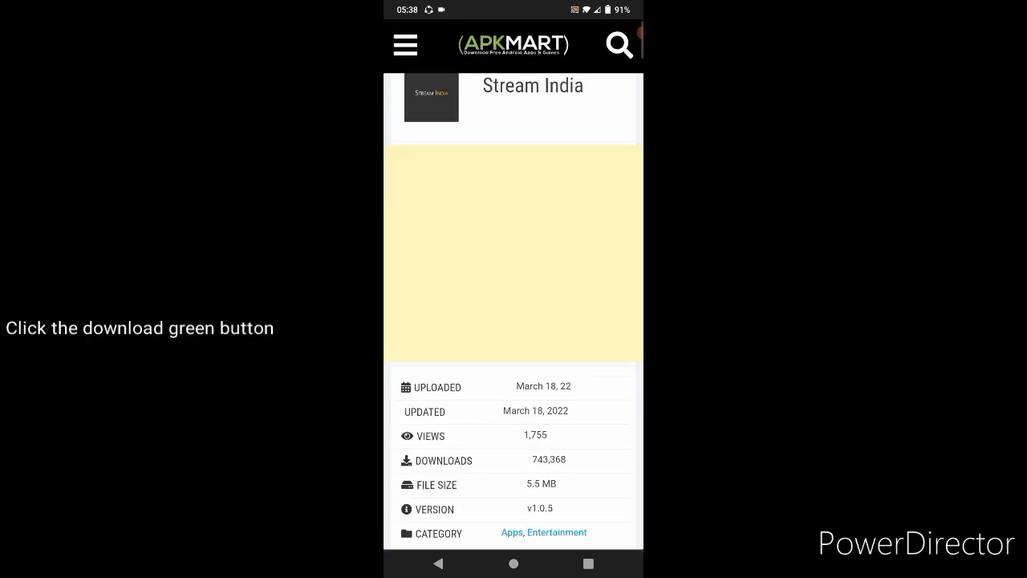
{"action": "scroll", "scroll_direction": "down", "scroll_amount": 3}
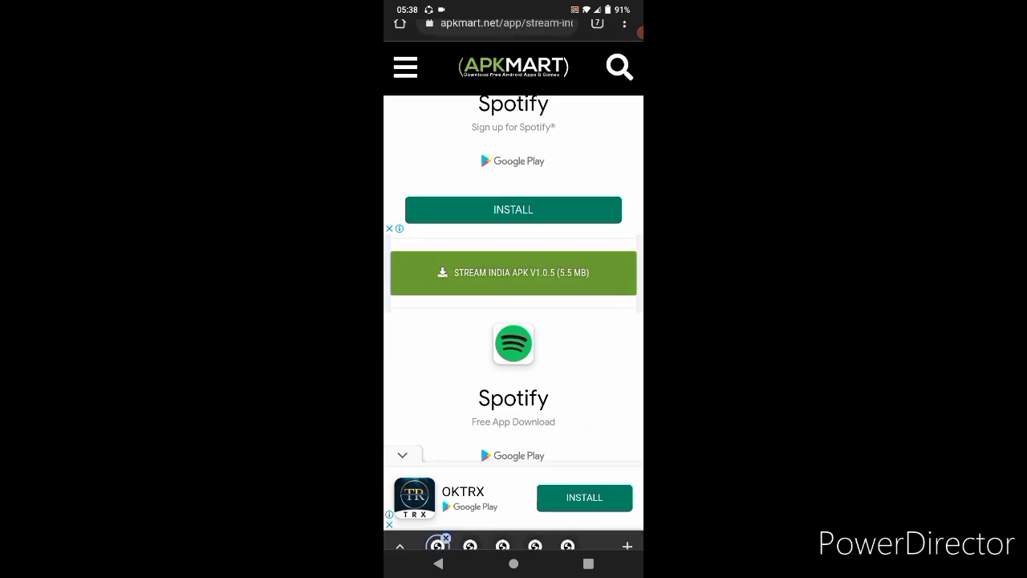
{"action": "left_click", "coordinate": [513, 273]}
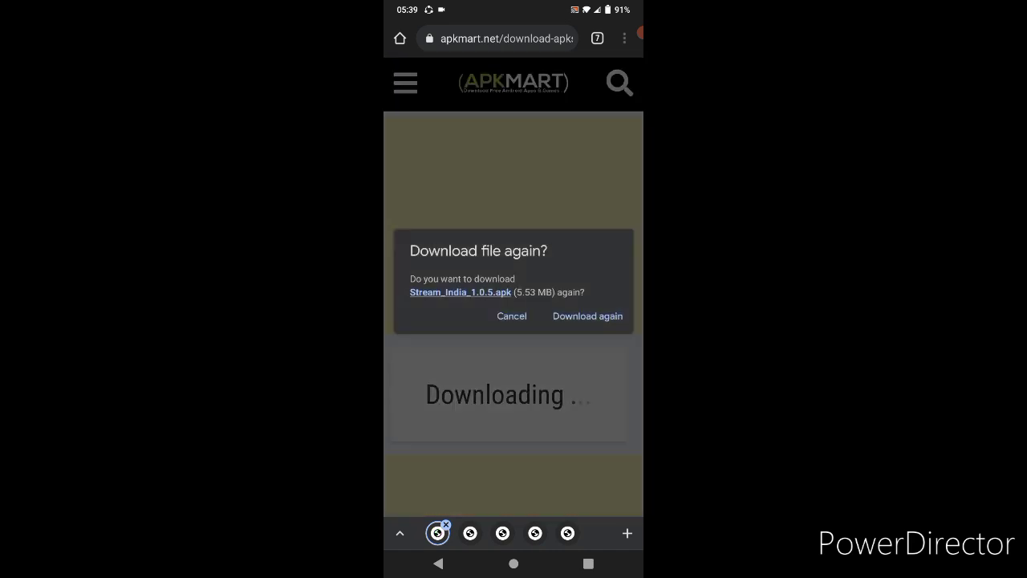
Confirm re-downloading Stream_India_1.0.5.apk and open it from the download notification.
{"action": "left_click", "coordinate": [587, 315]}
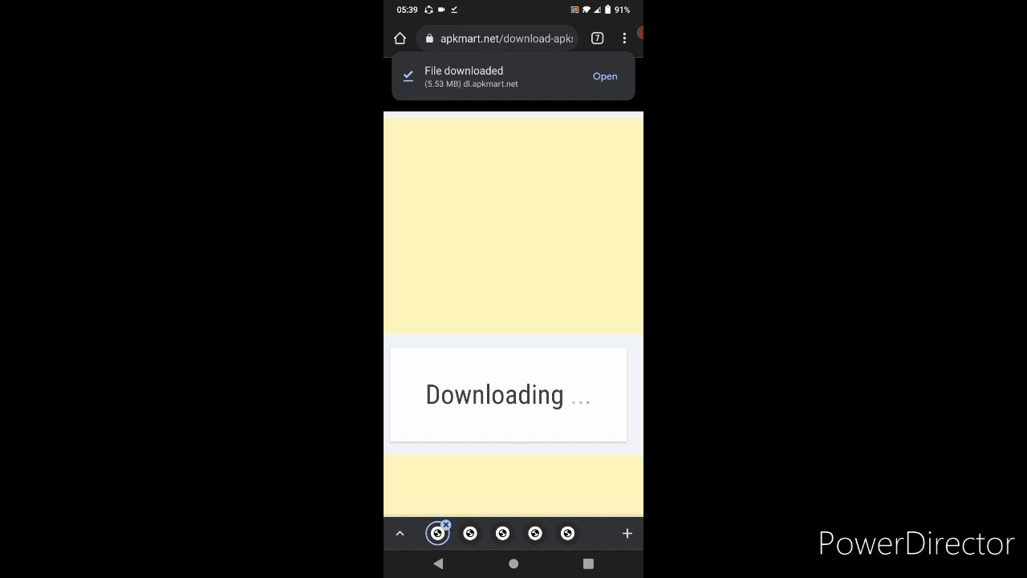
{"action": "left_click", "coordinate": [605, 75]}
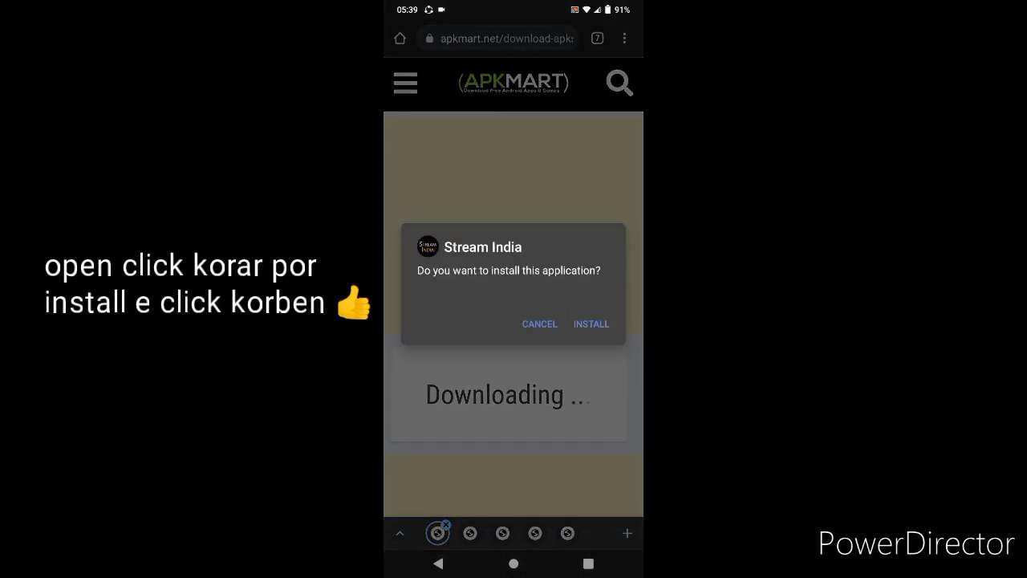
Install Stream India via the package installer and dismiss the App installed confirmation.
{"action": "left_click", "coordinate": [591, 324]}
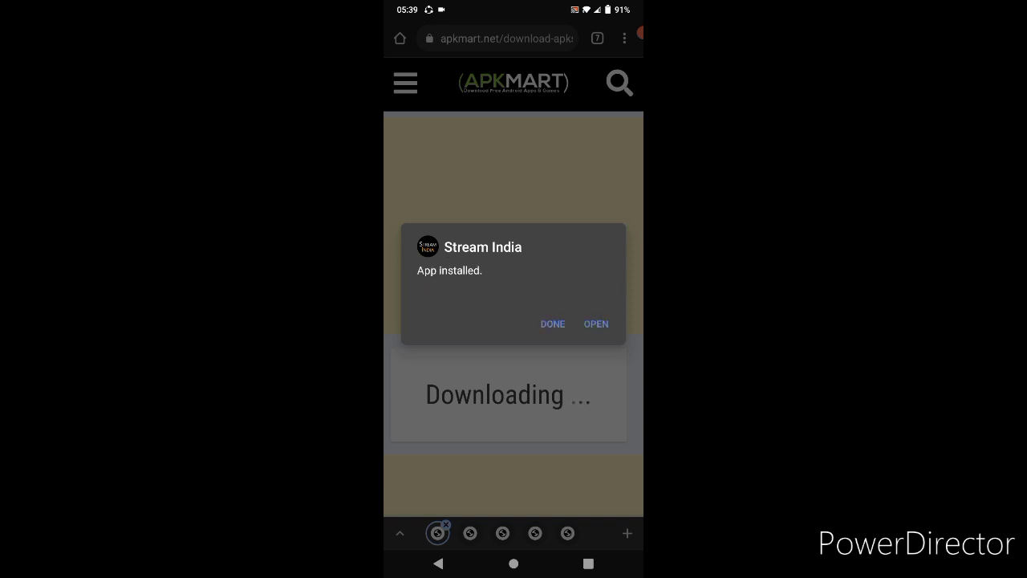
{"action": "left_click", "coordinate": [552, 325]}
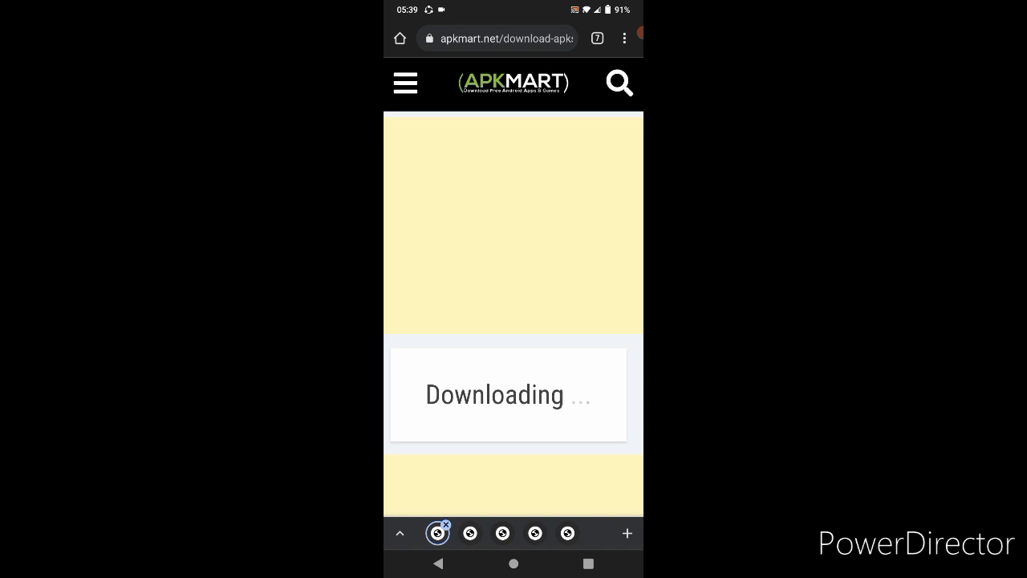
Launch Stream India from the home screen's app page and select a Most Viewed channel.
{"action": "left_click", "coordinate": [514, 564]}
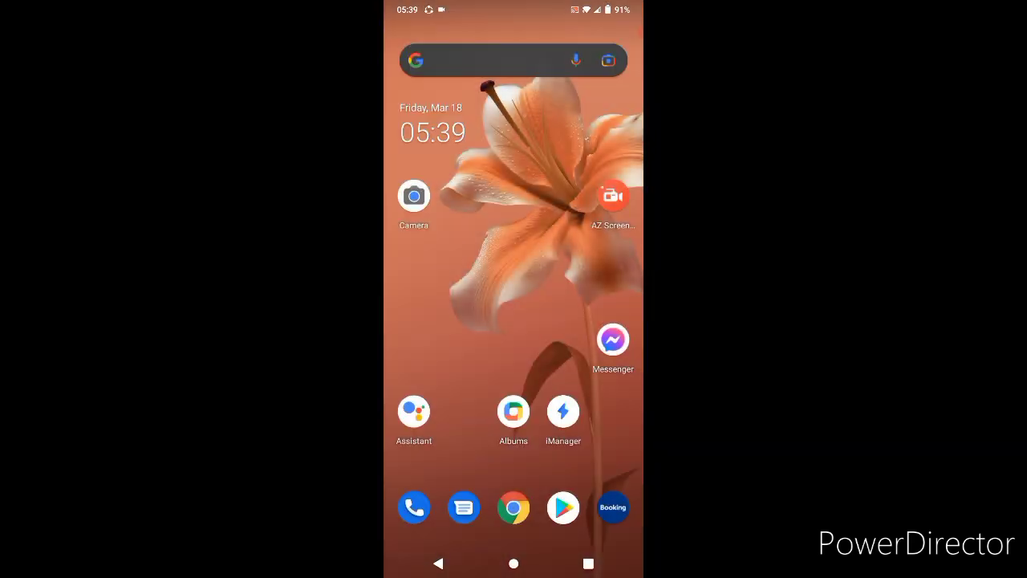
{"action": "scroll", "scroll_direction": "left", "scroll_amount": 3}
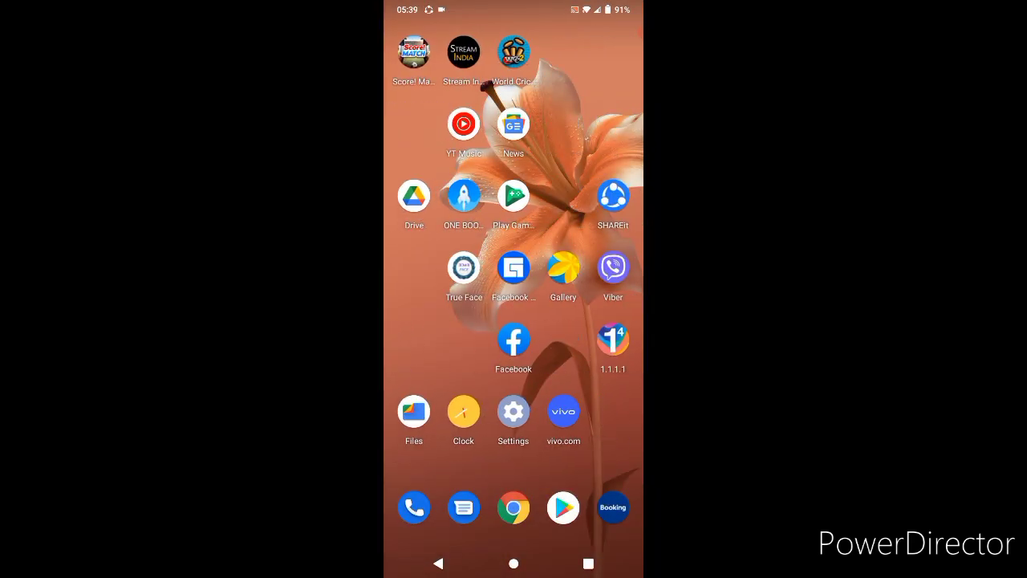
{"action": "left_click", "coordinate": [463, 52]}
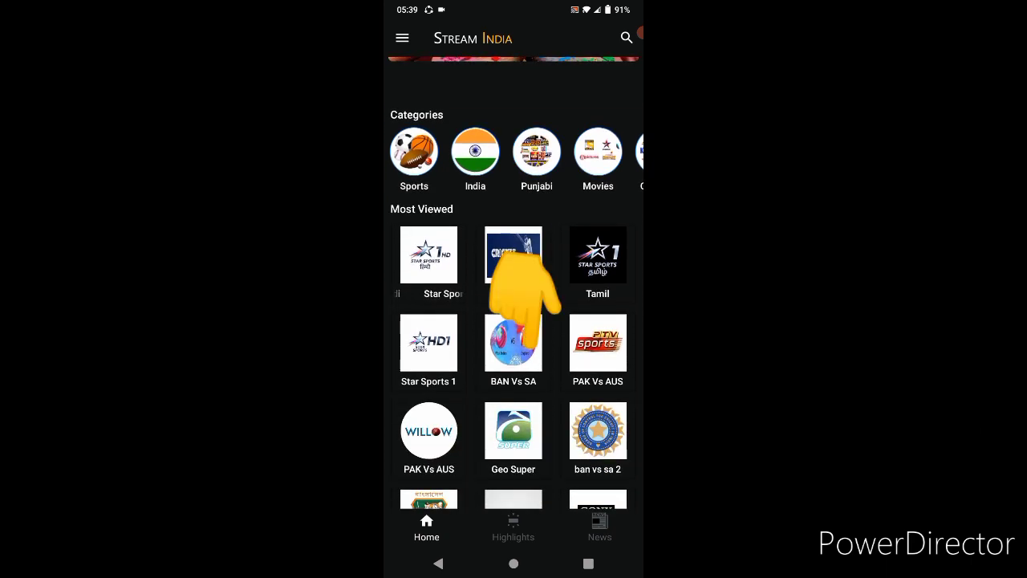
{"action": "left_click", "coordinate": [513, 264]}
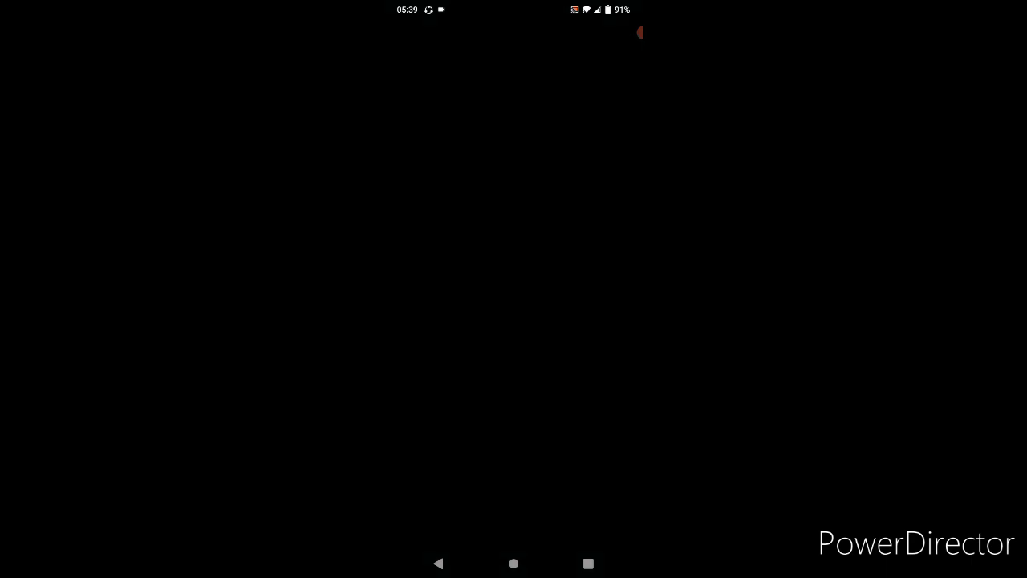